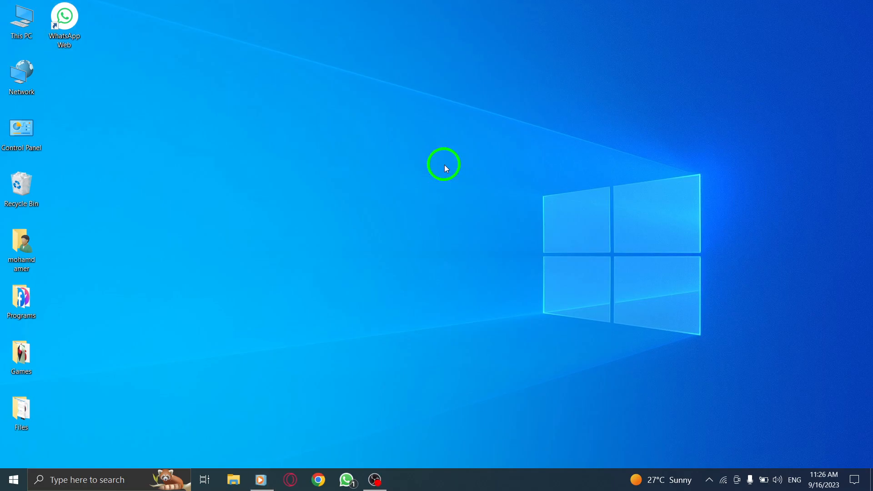
mouse_move(361, 169)
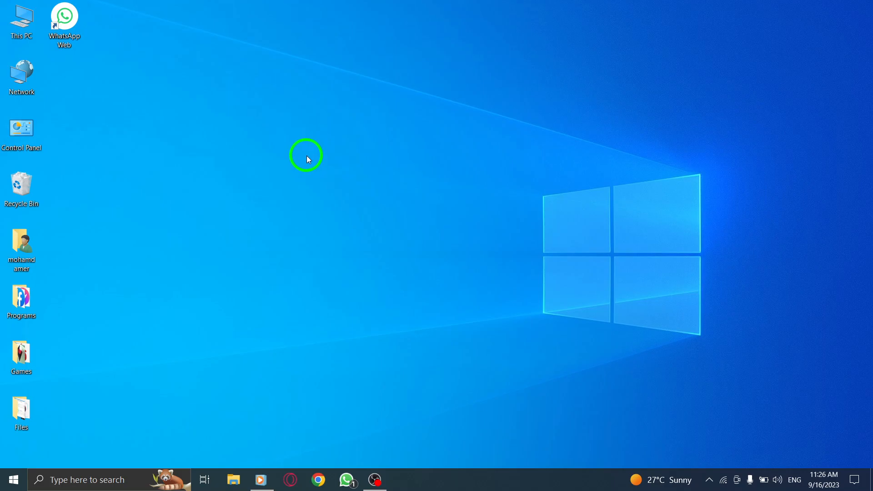
mouse_move(274, 150)
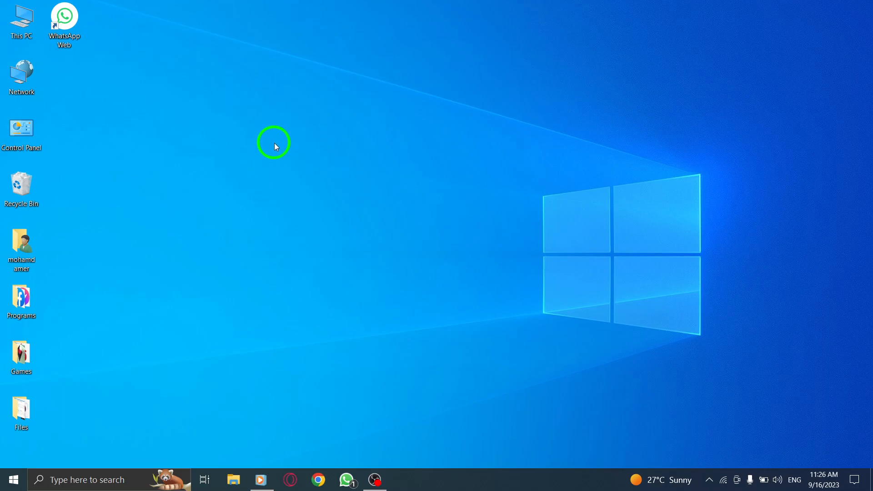
mouse_move(266, 147)
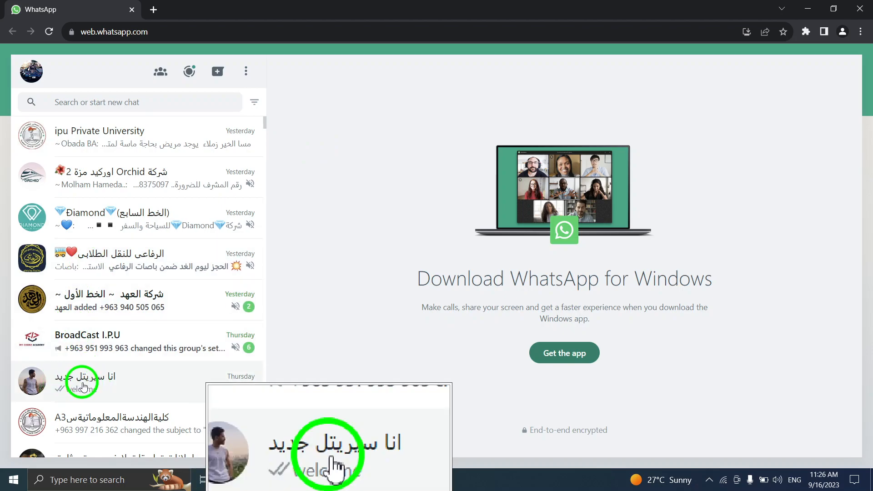
Archive the chat انا سيريتل جديد and open the Archived folder to confirm it
right_click(84, 381)
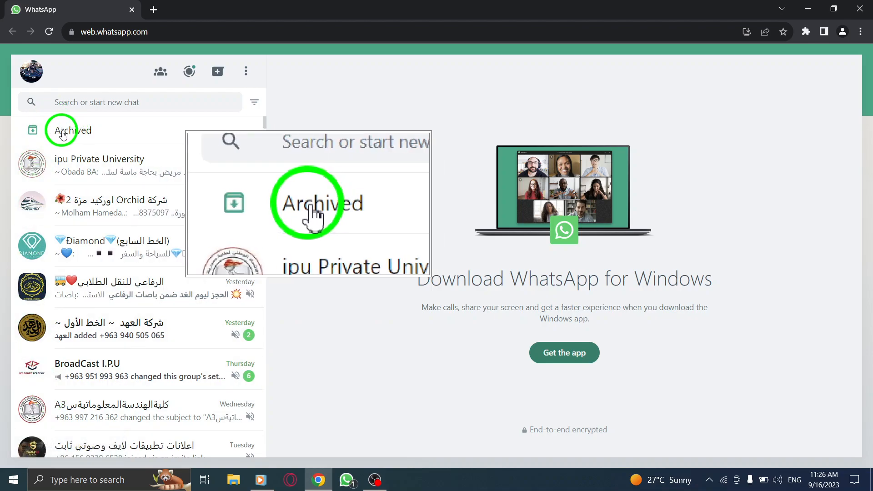
left_click(72, 130)
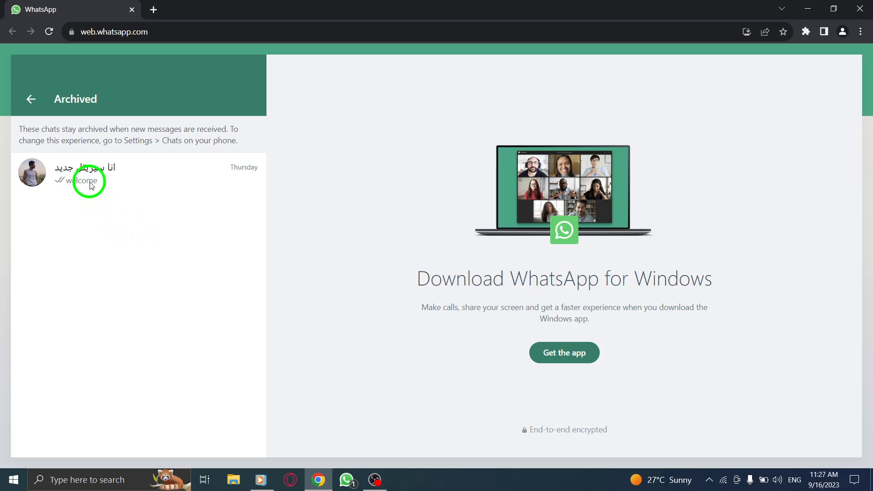
Return from the Archived panel to the main chat list
left_click(30, 99)
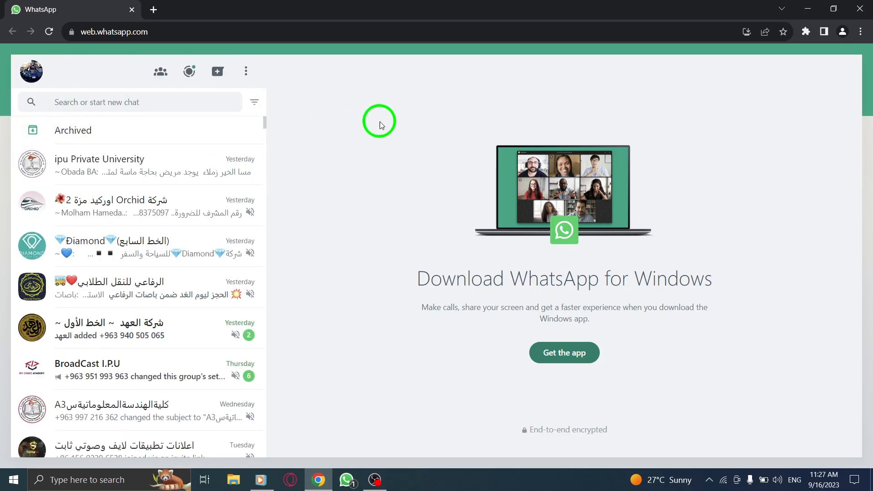
mouse_move(170, 131)
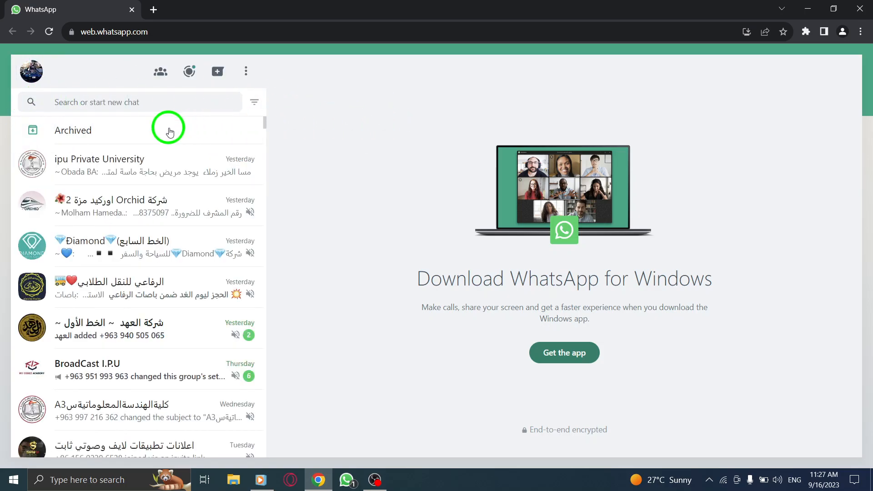
mouse_move(616, 115)
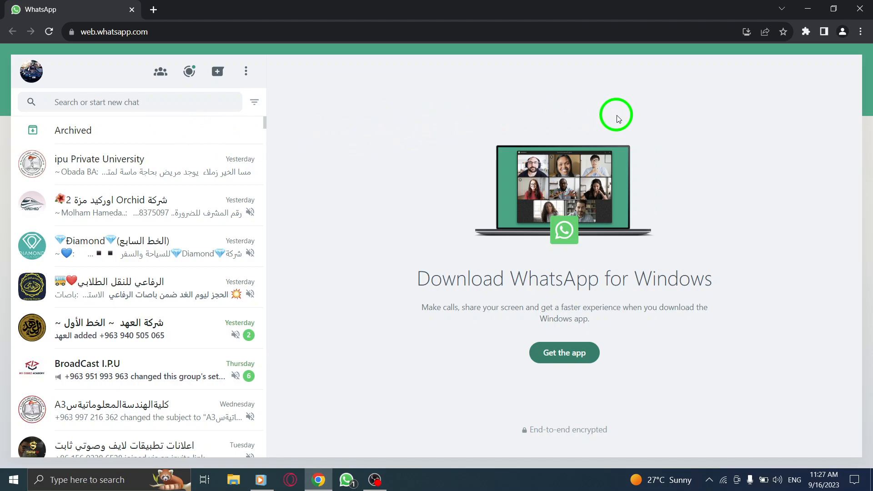